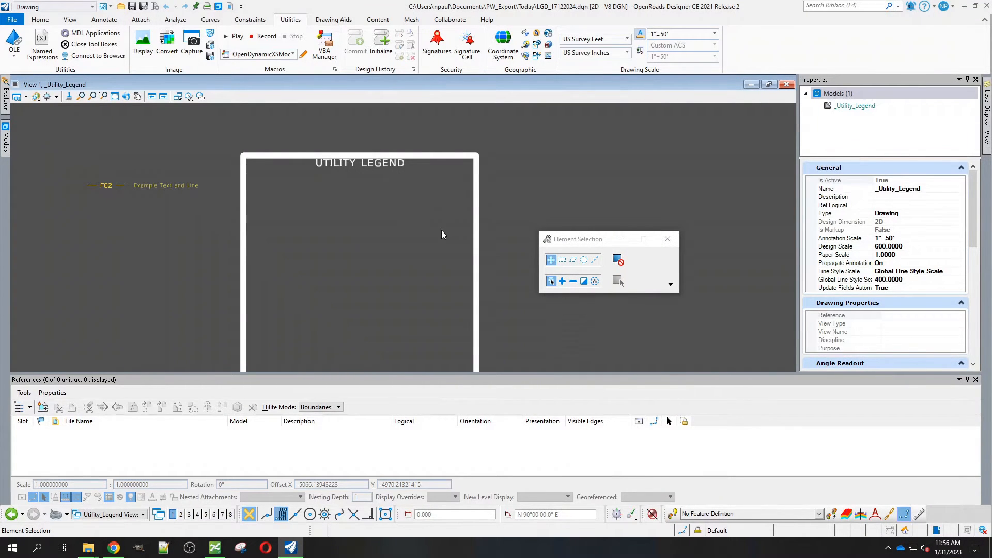
mouse_move(316, 304)
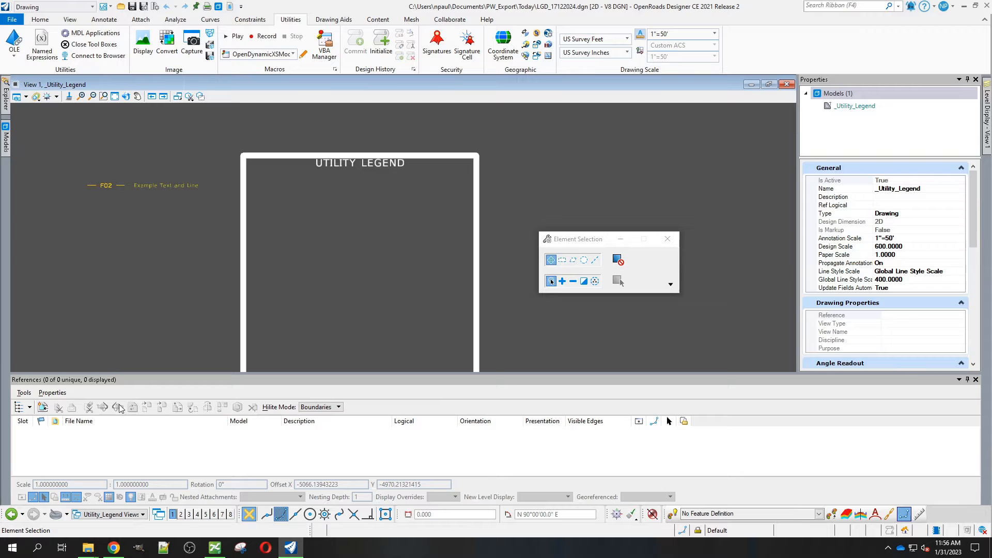
Step: Attach SHT_PS_17122024Z02.dgn as a reference with Coincident - World orientation
click(43, 407)
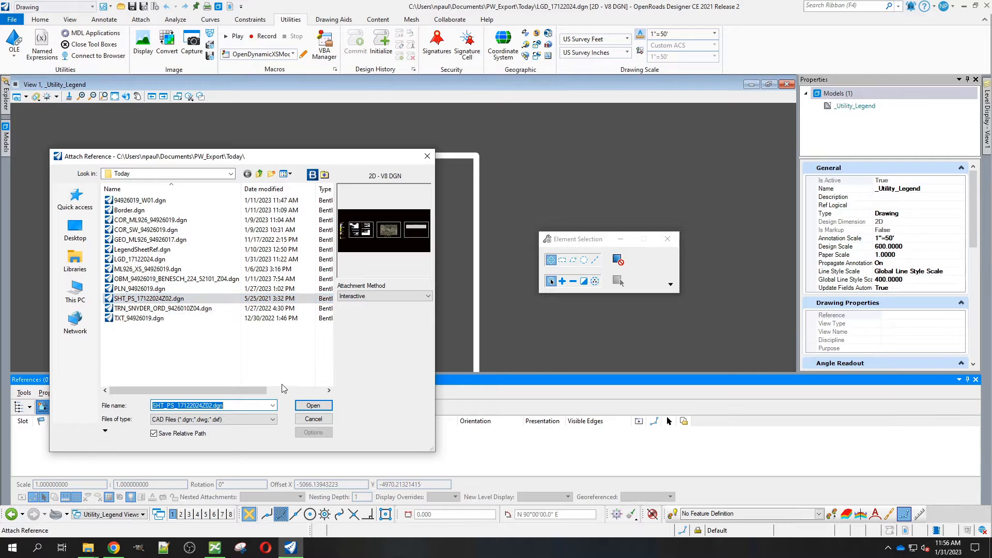
click(312, 406)
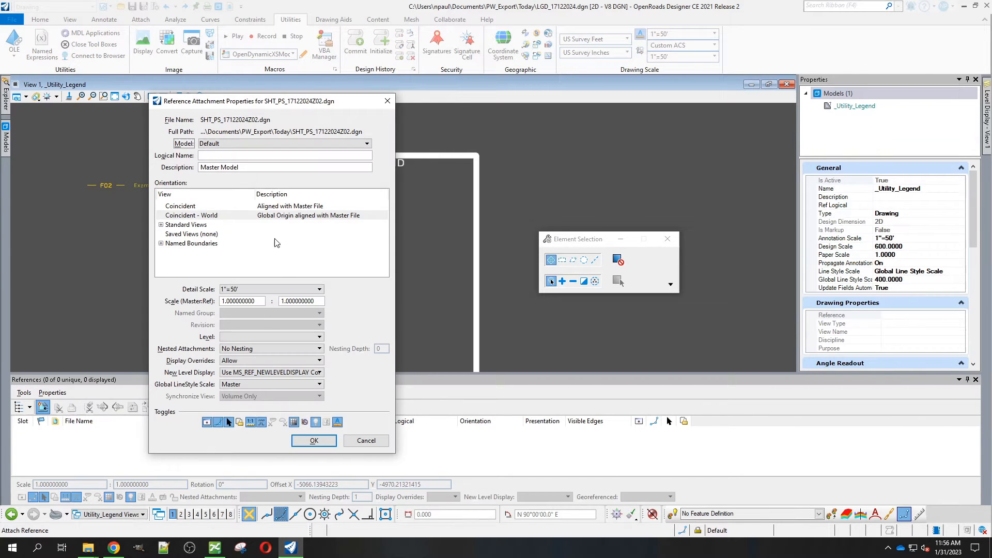
click(270, 290)
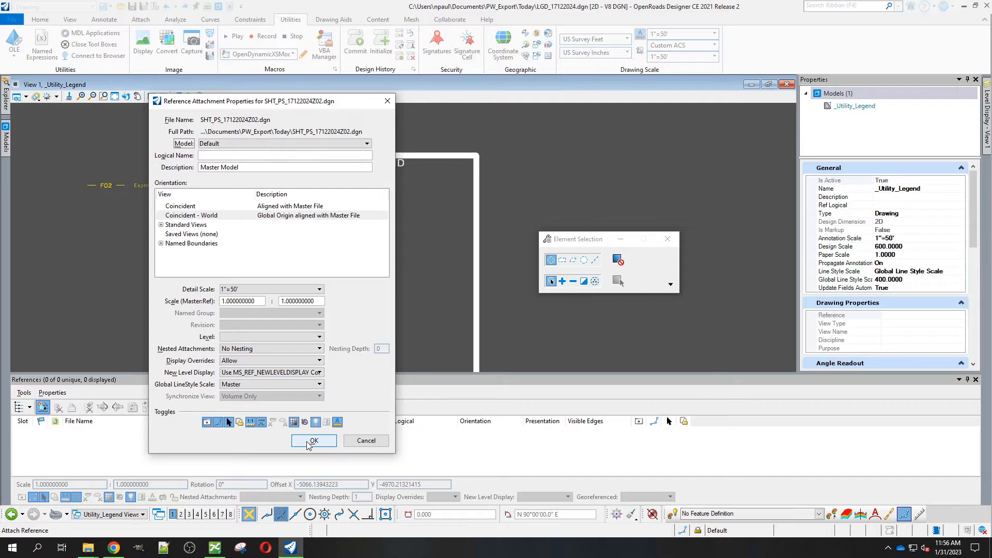
click(314, 441)
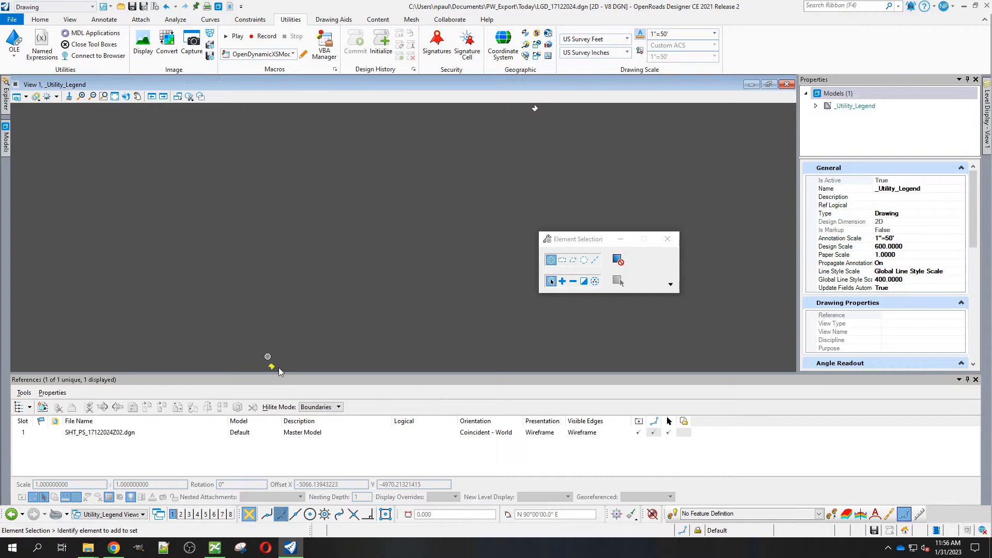
Step: Move the attached sheet reference so its utility symbols sit beside the legend border
click(99, 432)
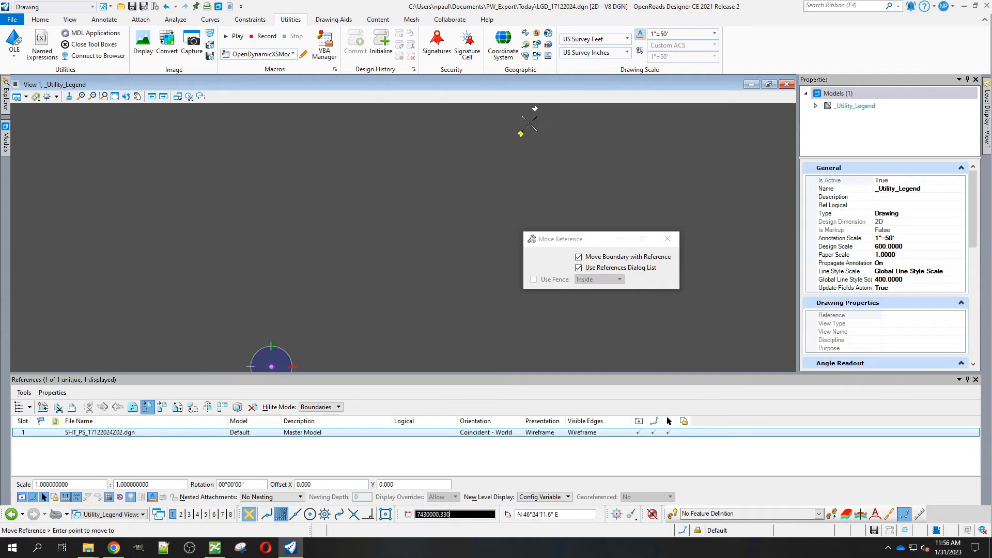
click(535, 110)
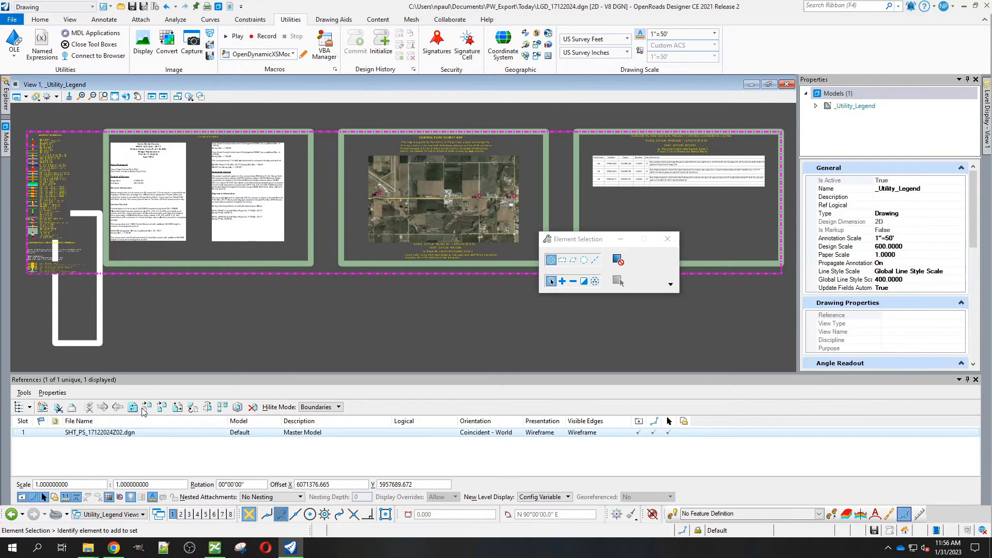
click(146, 407)
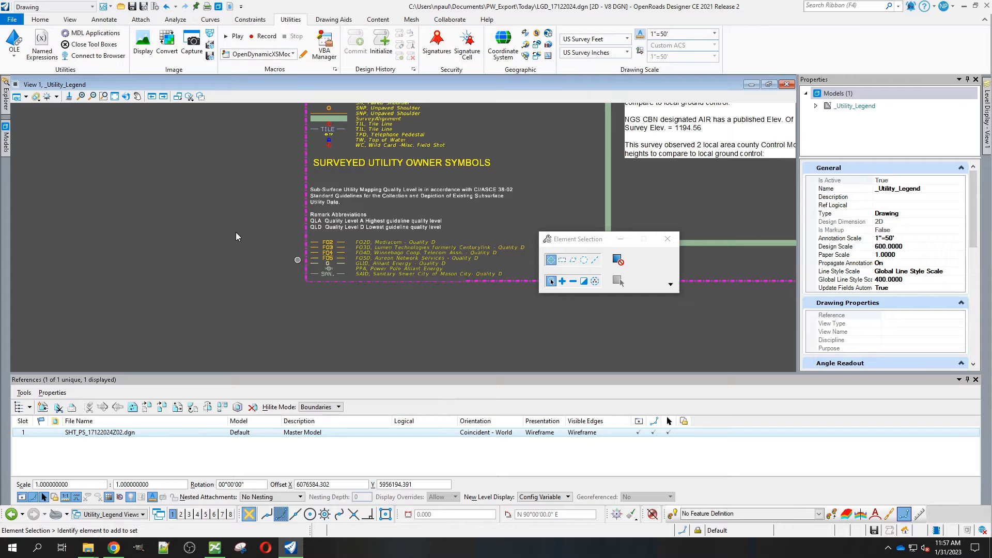
Step: Copy the utility owner symbol block, Mediacom through sanitary sewer, into the legend border
click(411, 260)
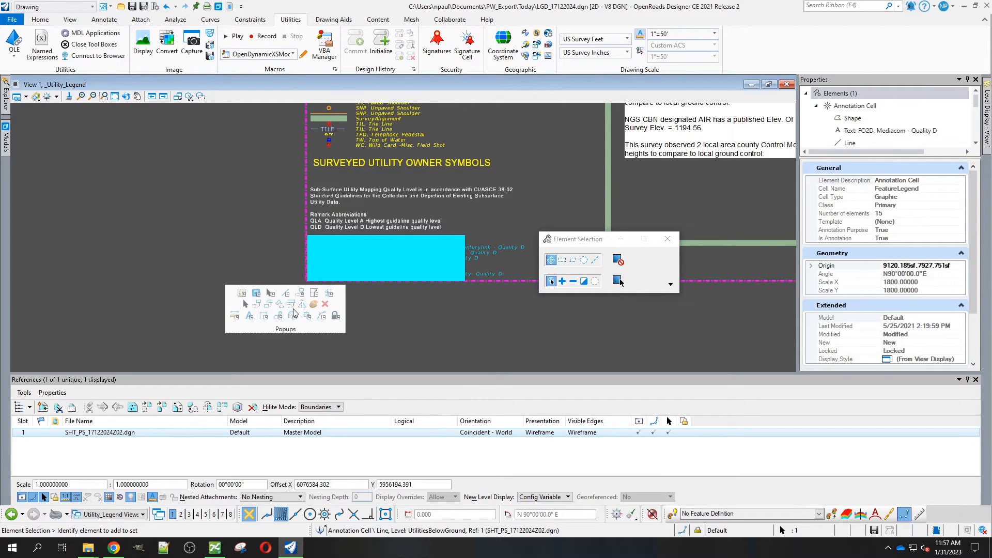
mouse_move(256, 293)
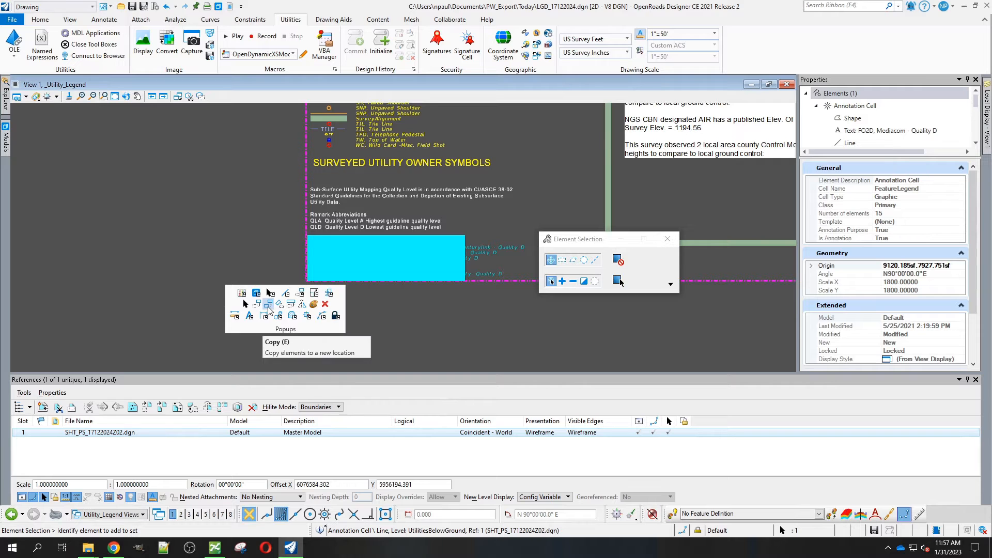
click(269, 304)
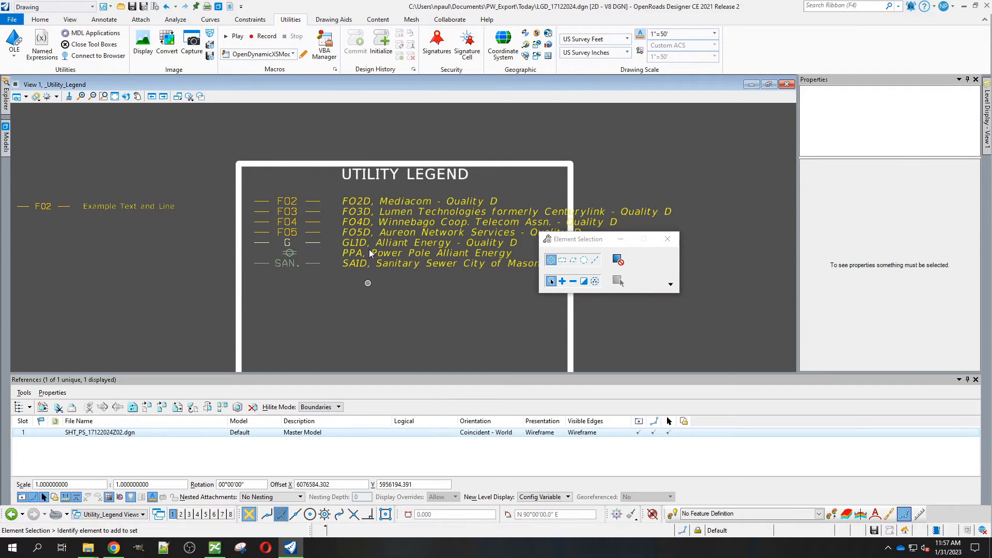
Step: Select the copied symbol cell and bring up the Home editing tools for Drop Element
click(369, 249)
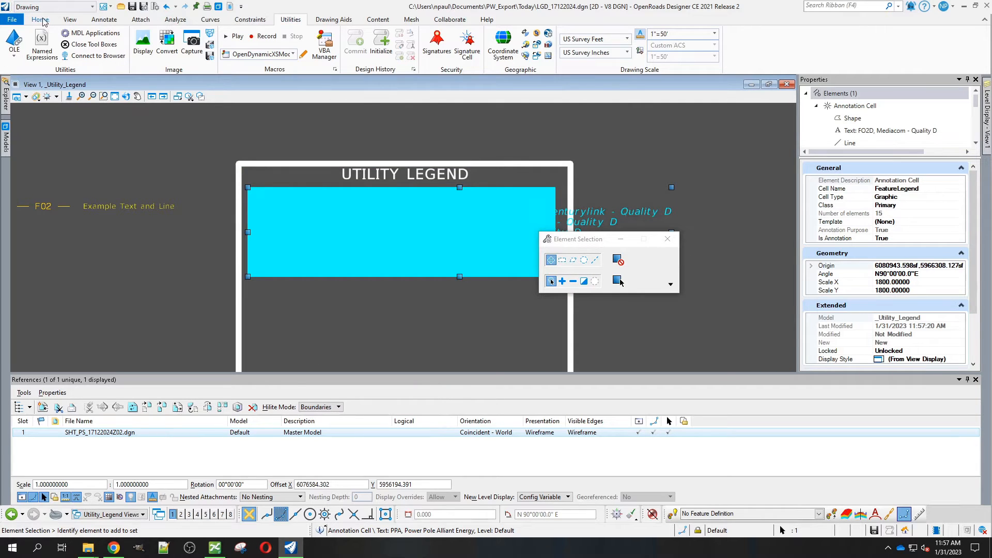
click(39, 19)
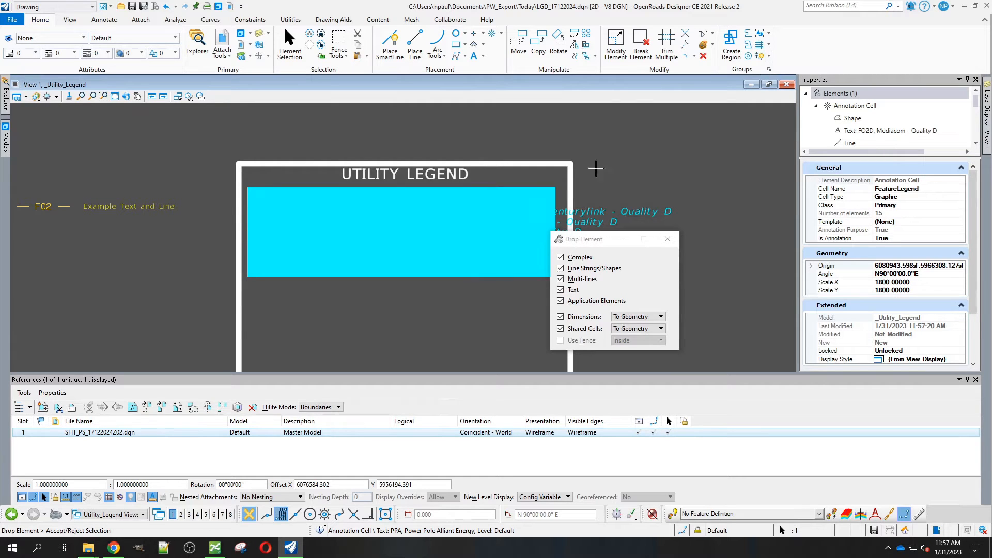
mouse_move(192, 252)
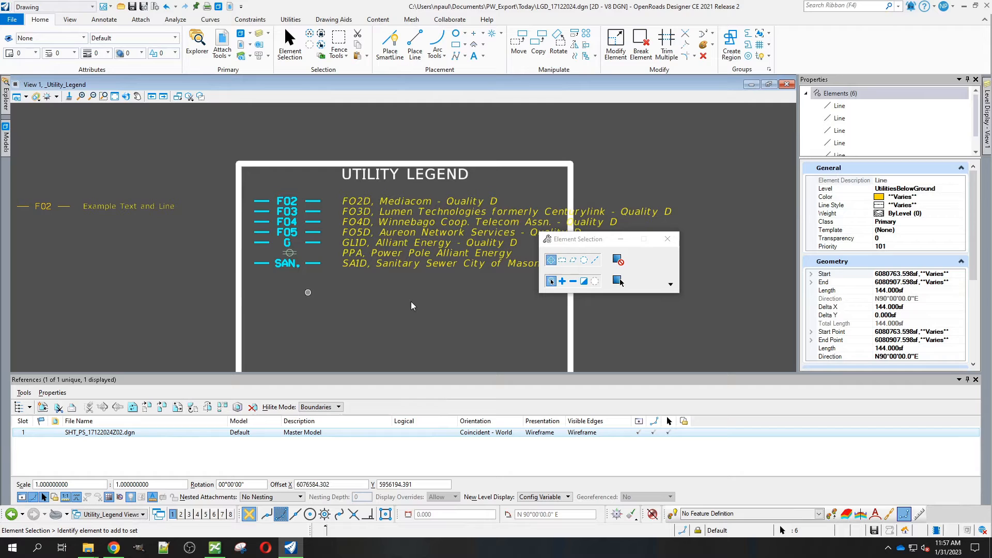
mouse_move(806, 321)
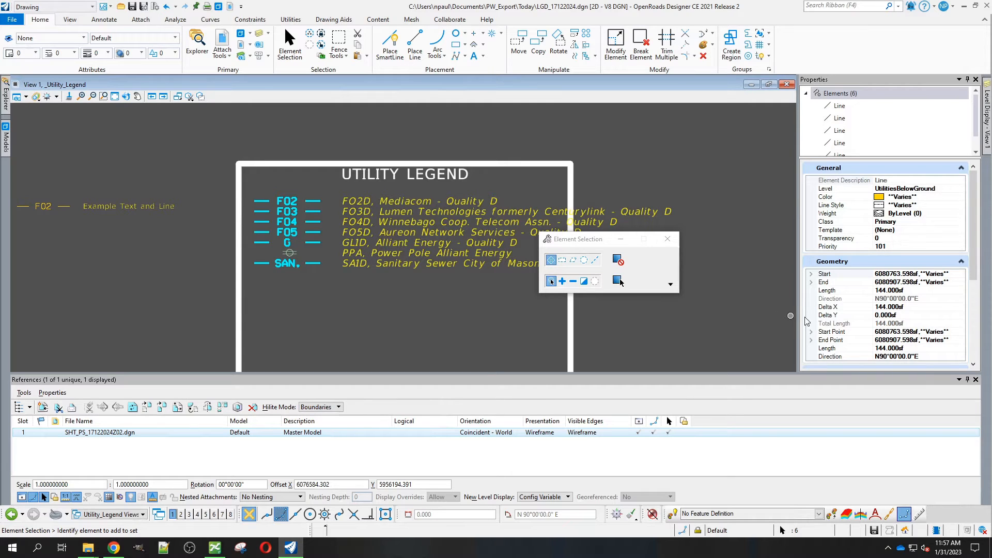
mouse_move(951, 219)
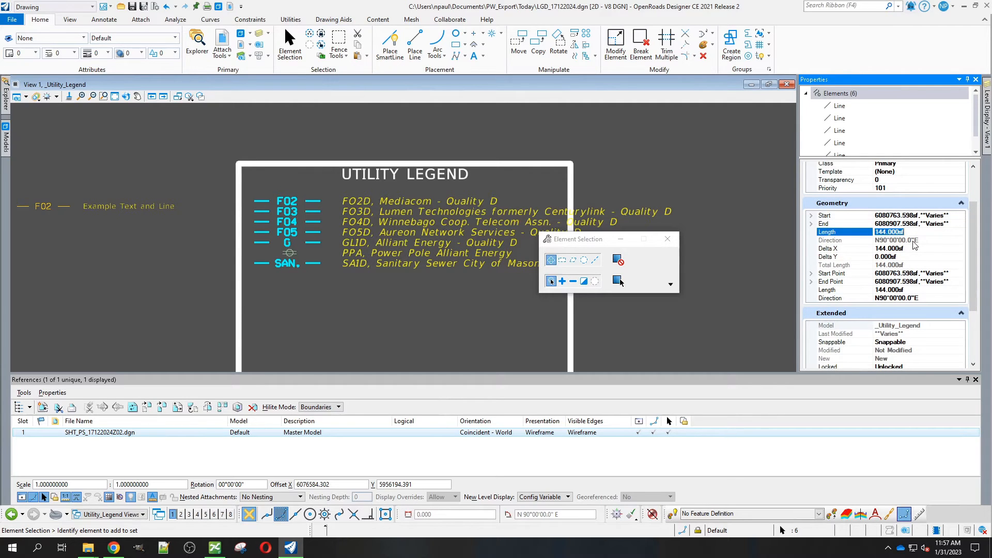
Step: Set the six symbol lines to length 115 and show their Line Style Parameters
text(115)
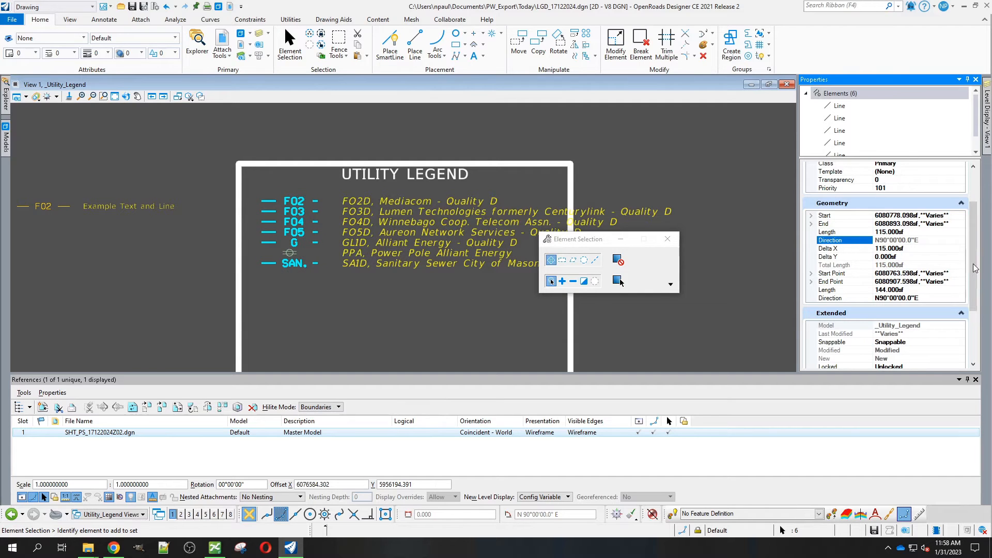
scroll(down, 3)
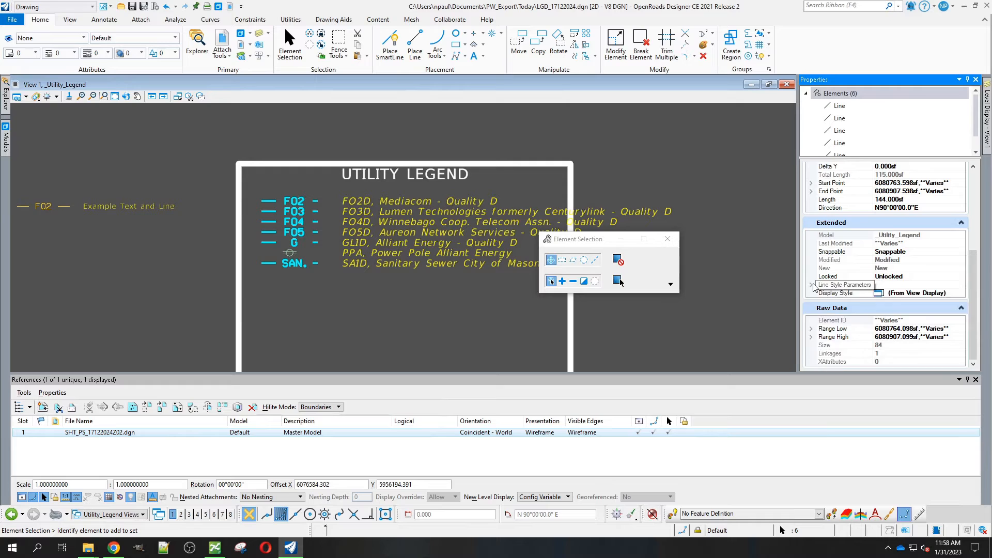
click(812, 285)
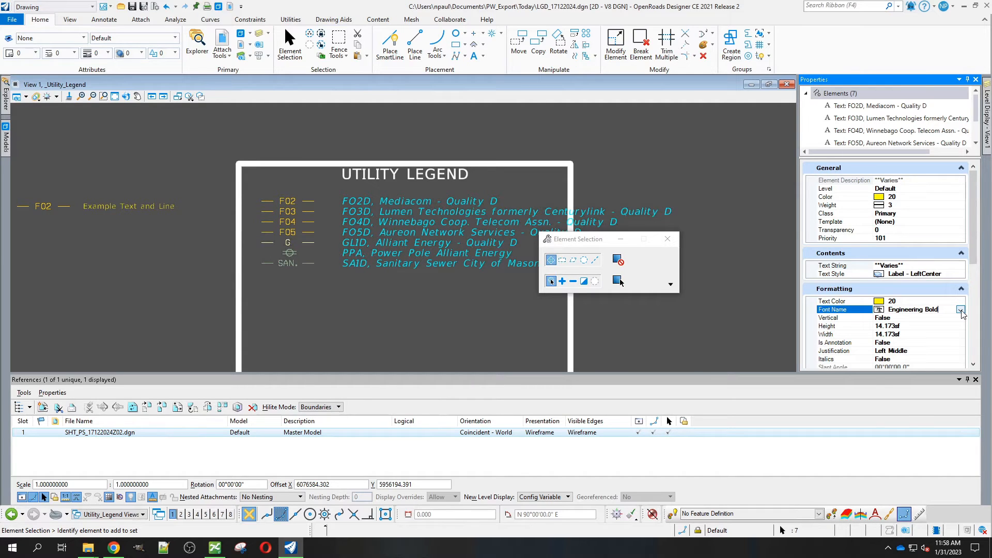
Step: Give the legend labels the Engineering Vert font at 11.25 height and width
click(960, 309)
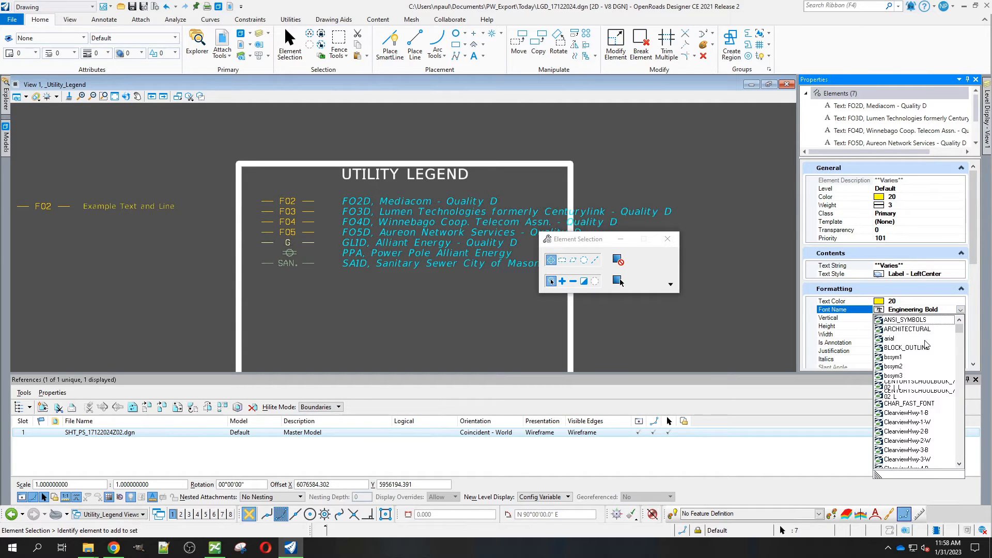
scroll(down, 3)
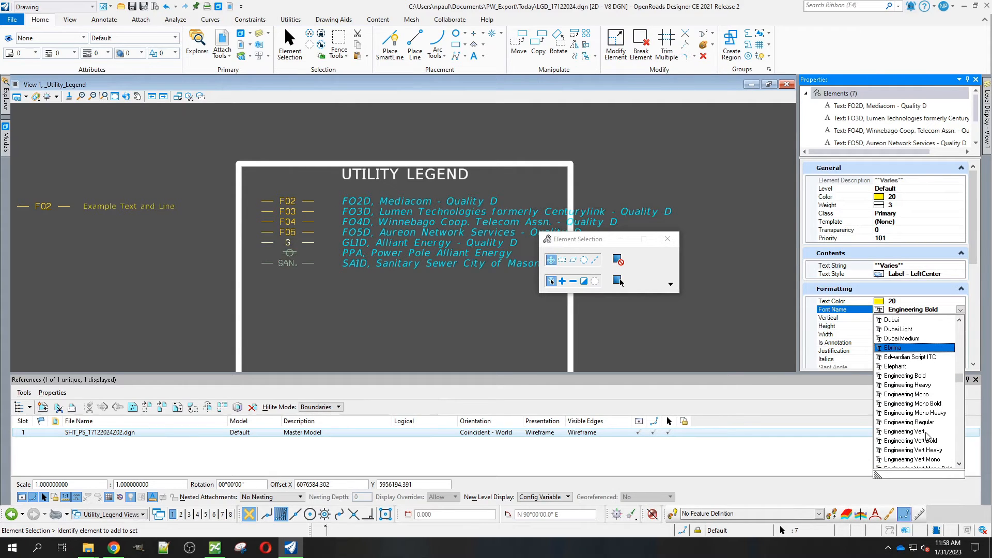
click(905, 431)
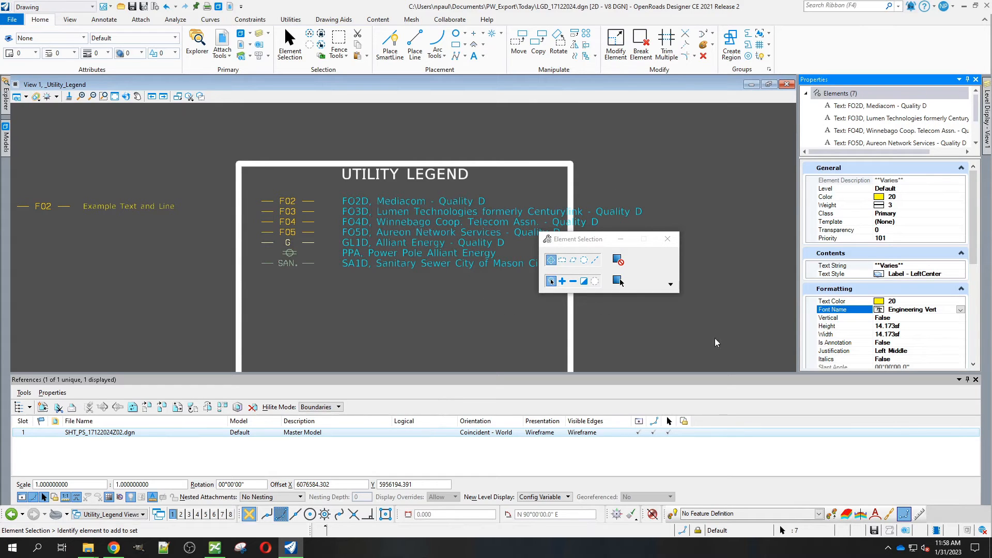
click(827, 325)
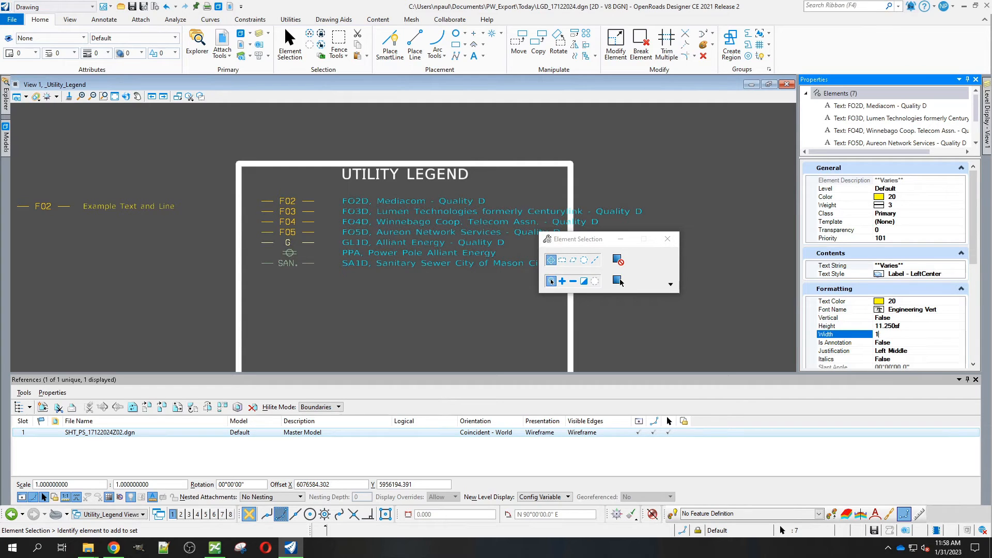
text(11.250sf)
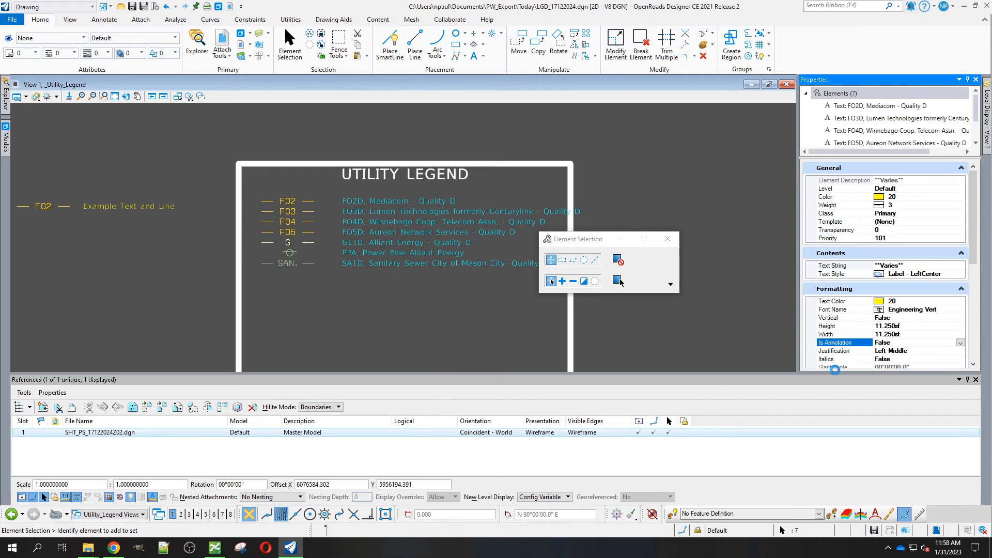
click(429, 311)
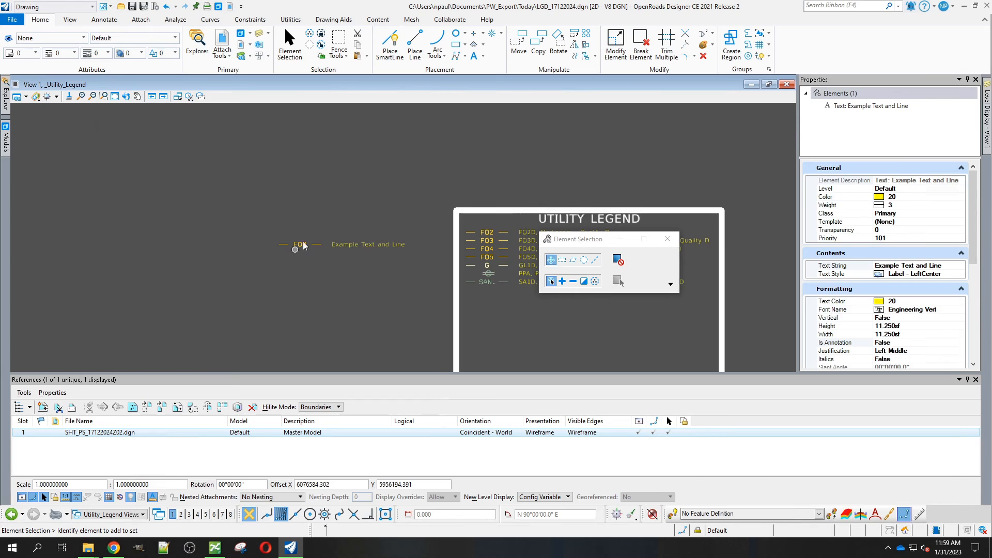
Step: Check the F02 example line's style scale (2.4), then show the file's model list
click(294, 244)
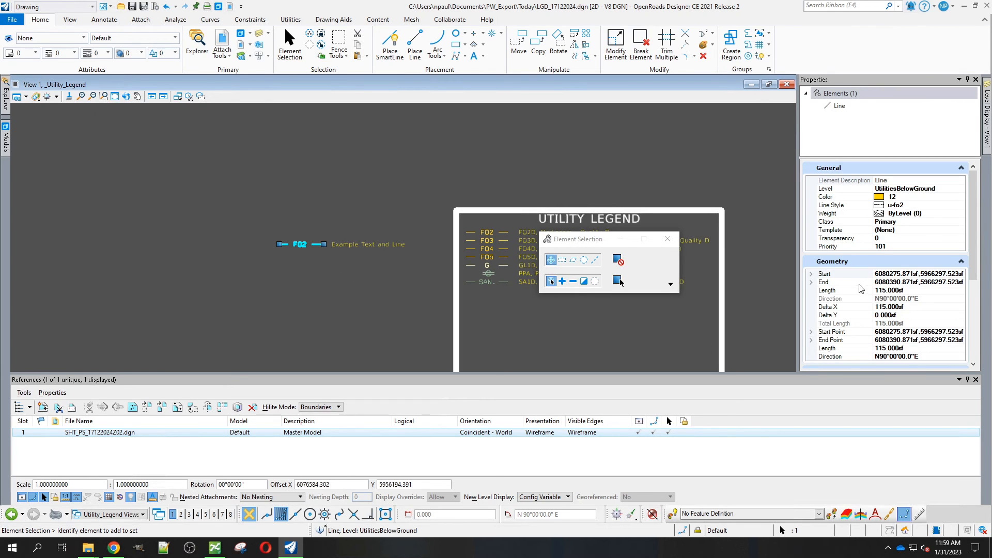
scroll(down, 3)
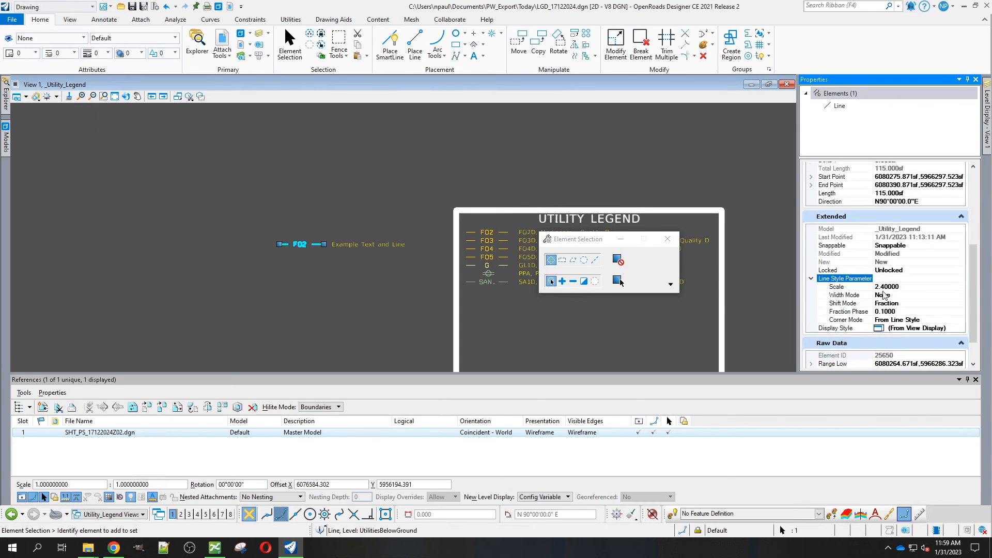
click(371, 283)
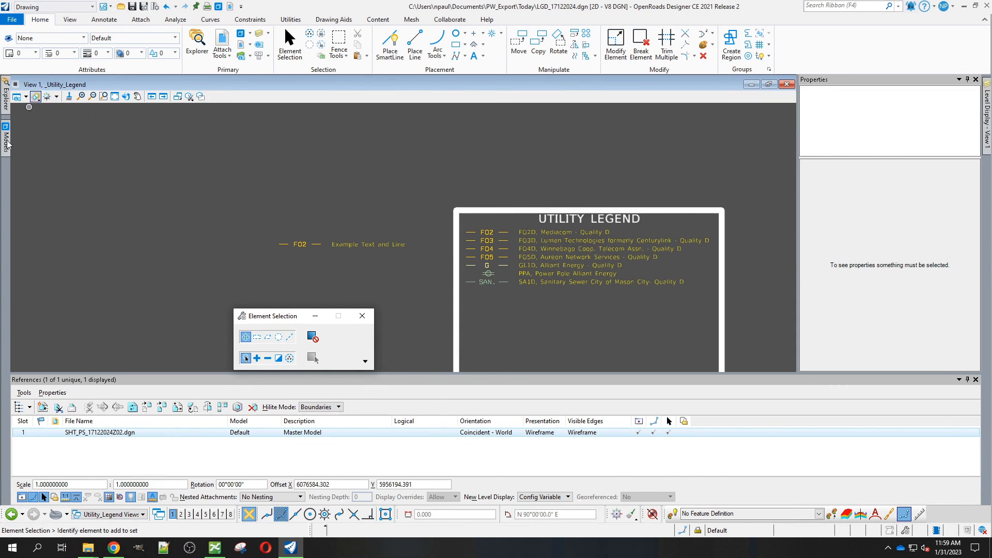
click(6, 134)
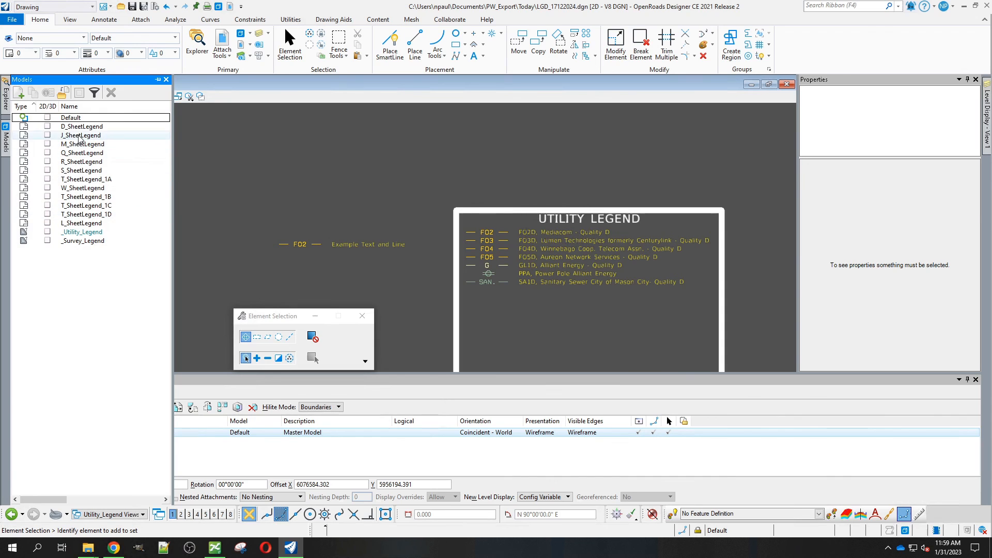